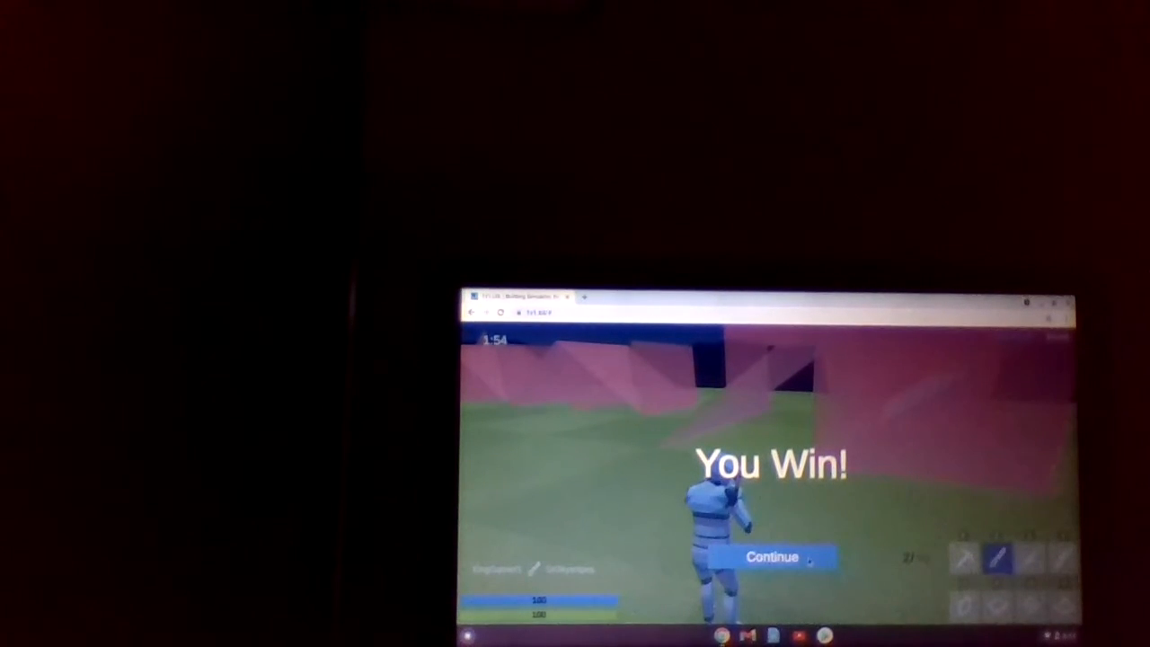
# Step: Dismiss the You Win screen and play the next round until Defeat
pyautogui.click(771, 556)
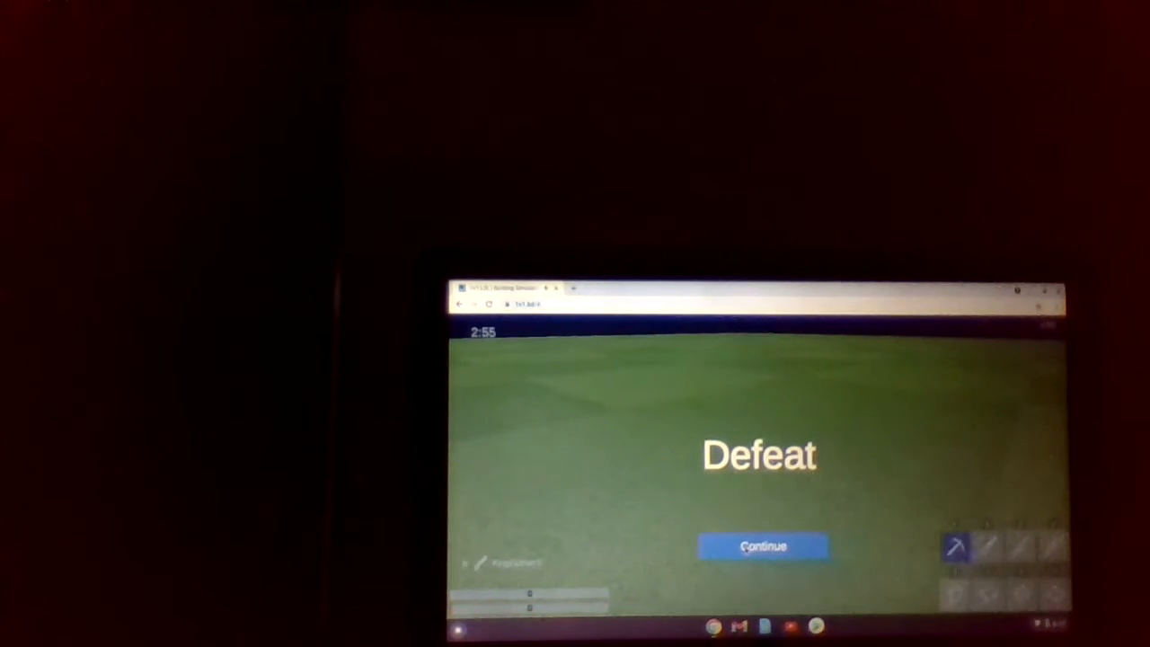
# Step: Dismiss the Defeat screen and play the next match through to a win
pyautogui.click(762, 546)
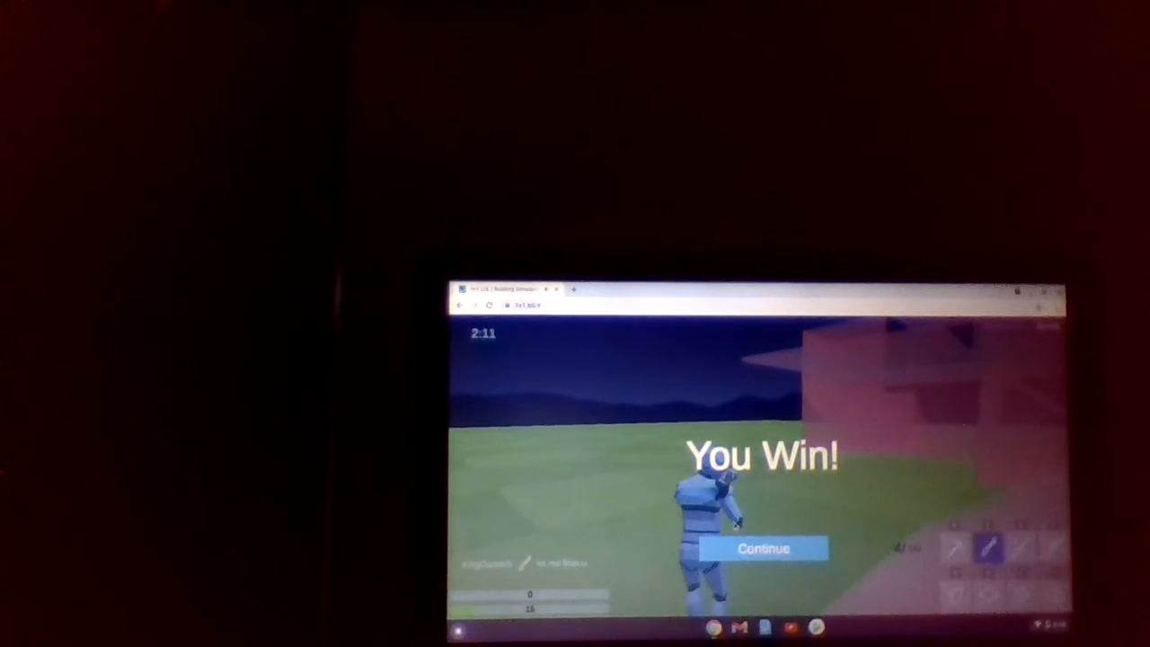
# Step: Continue past the win, win another match, then continue to the main menu
pyautogui.click(763, 548)
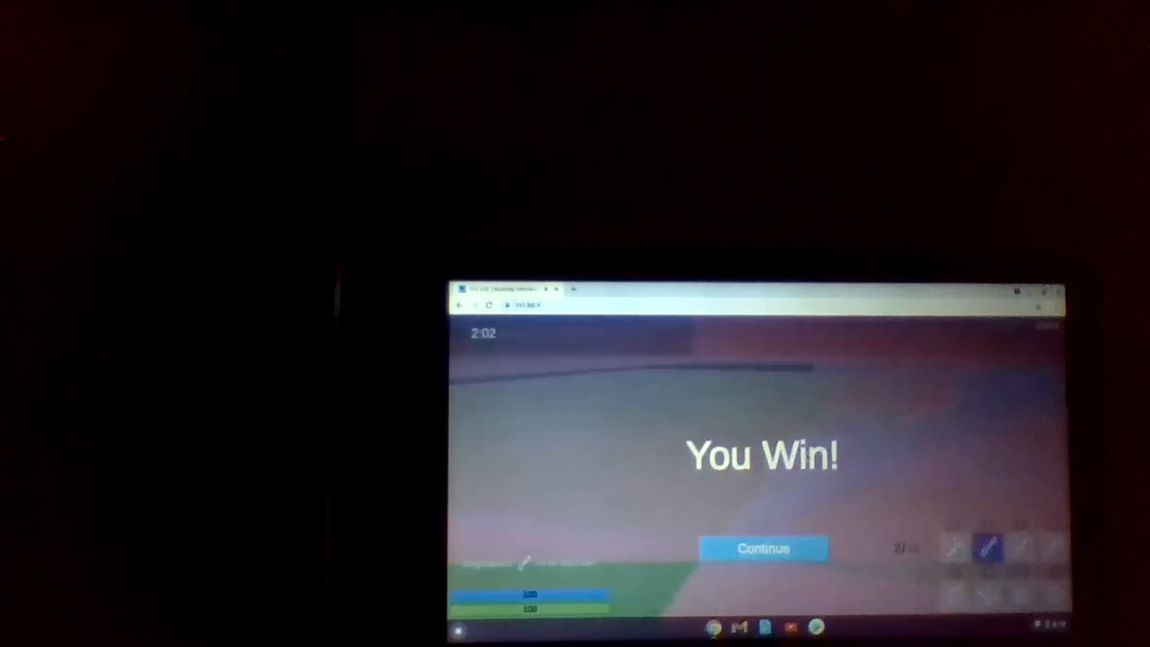
pyautogui.click(762, 548)
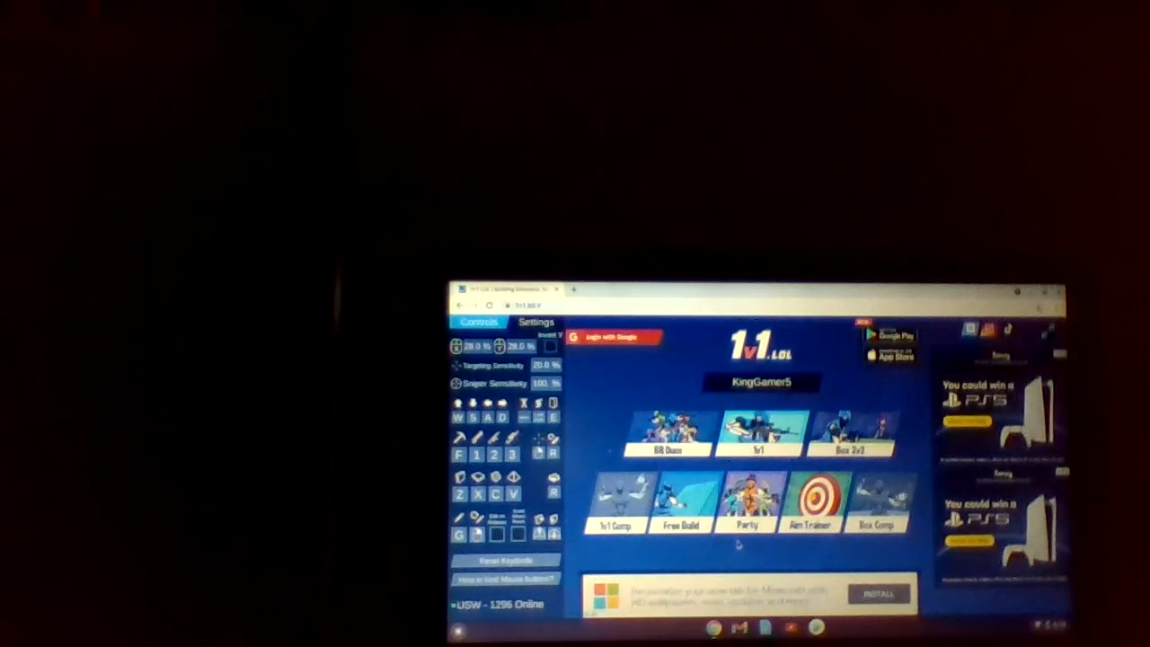